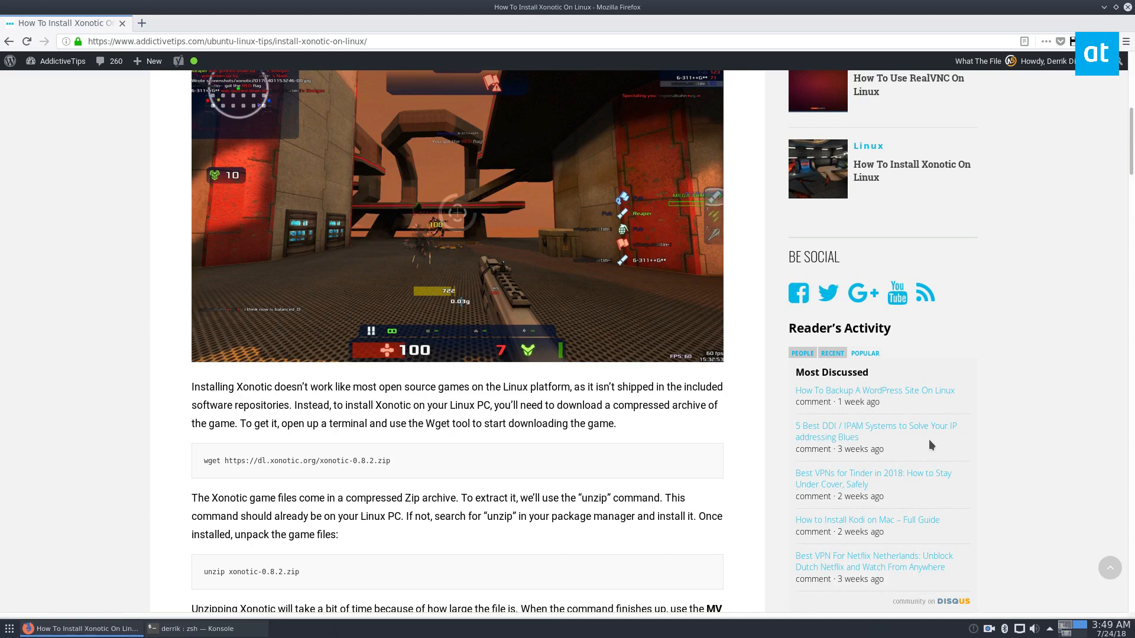
{"action": "mouse_move", "coordinate": [3, 452]}
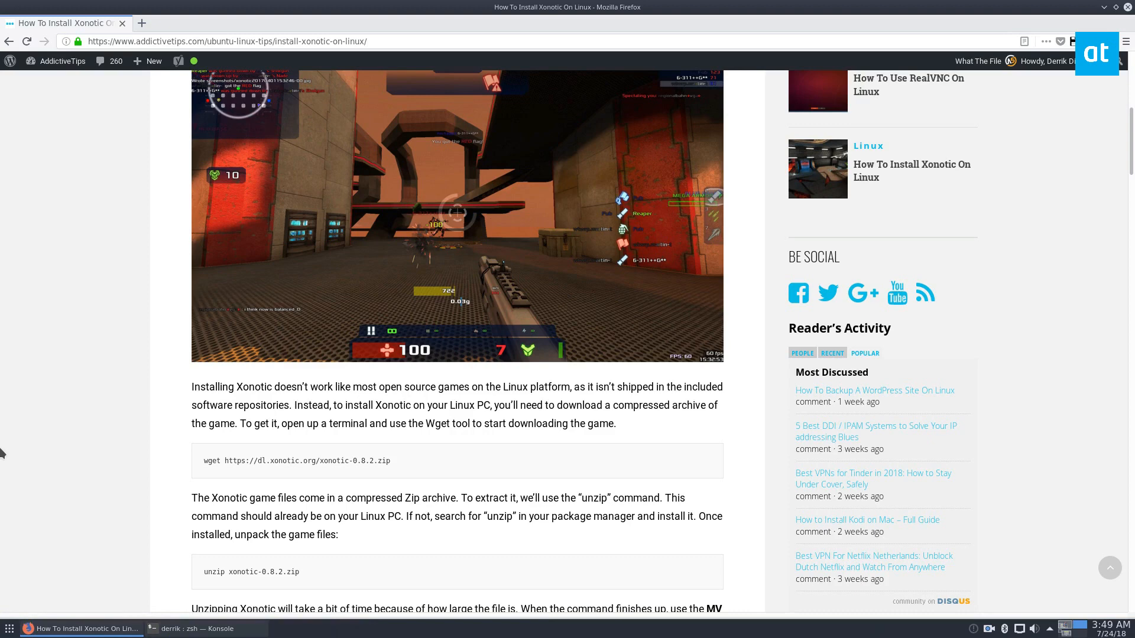
{"action": "scroll", "scroll_direction": "up", "scroll_amount": 3}
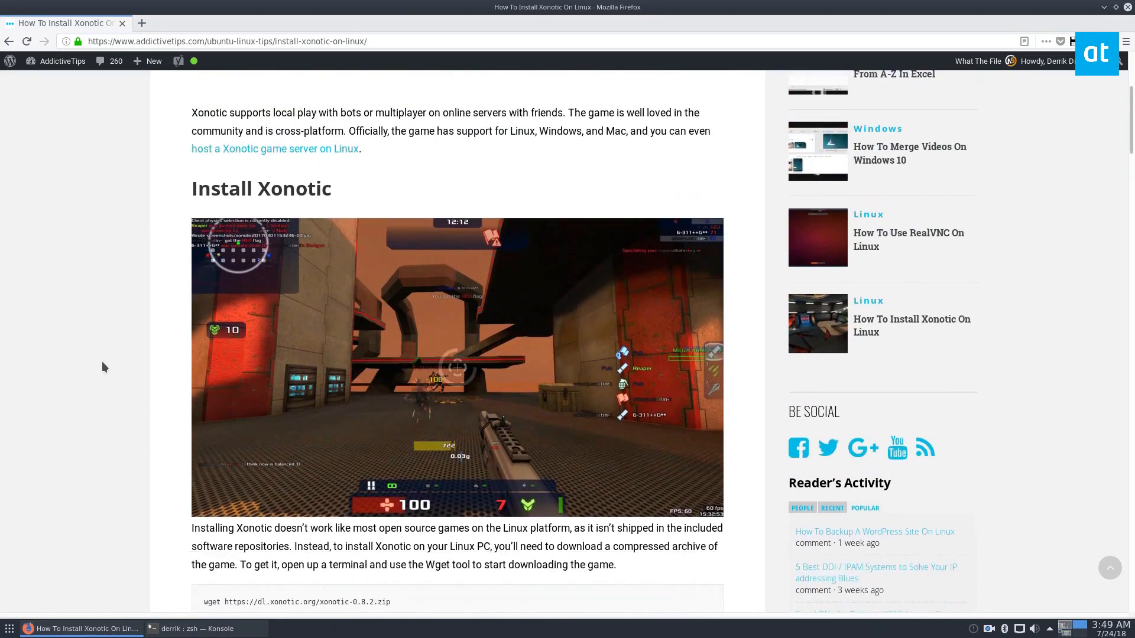
{"action": "scroll", "scroll_direction": "down", "scroll_amount": 3}
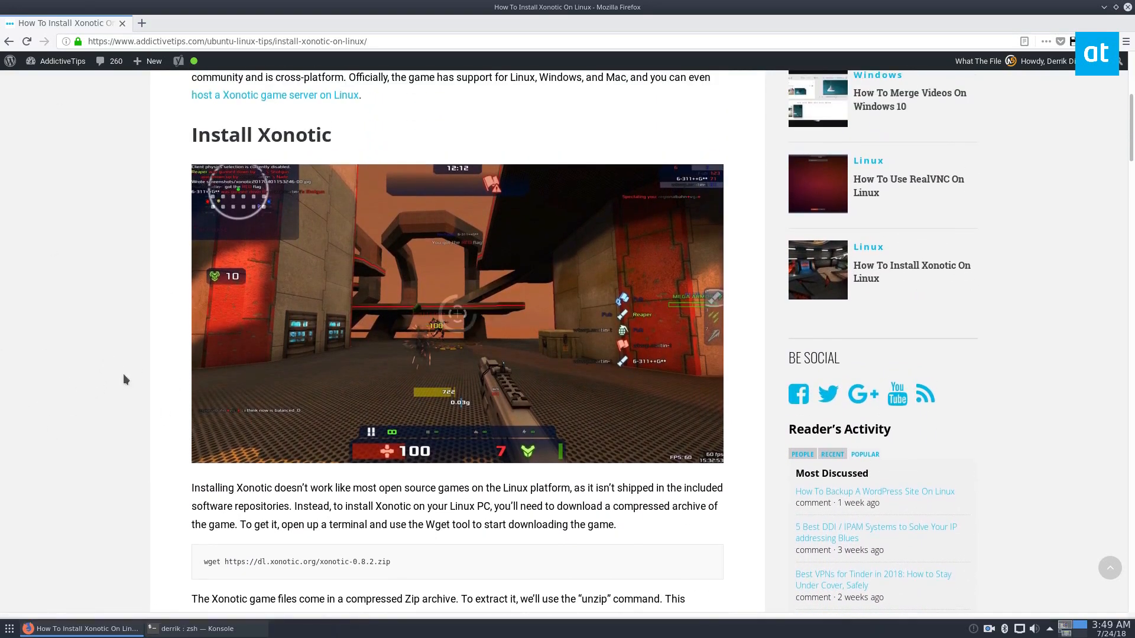
{"action": "scroll", "scroll_direction": "down", "scroll_amount": 3}
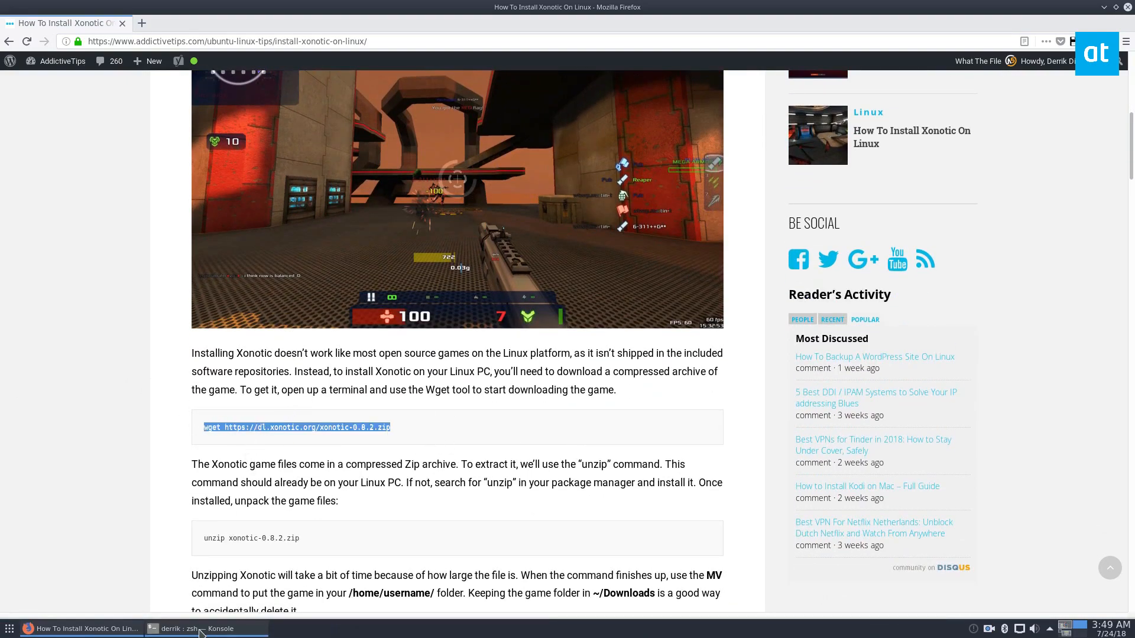
{"action": "left_click", "coordinate": [206, 629]}
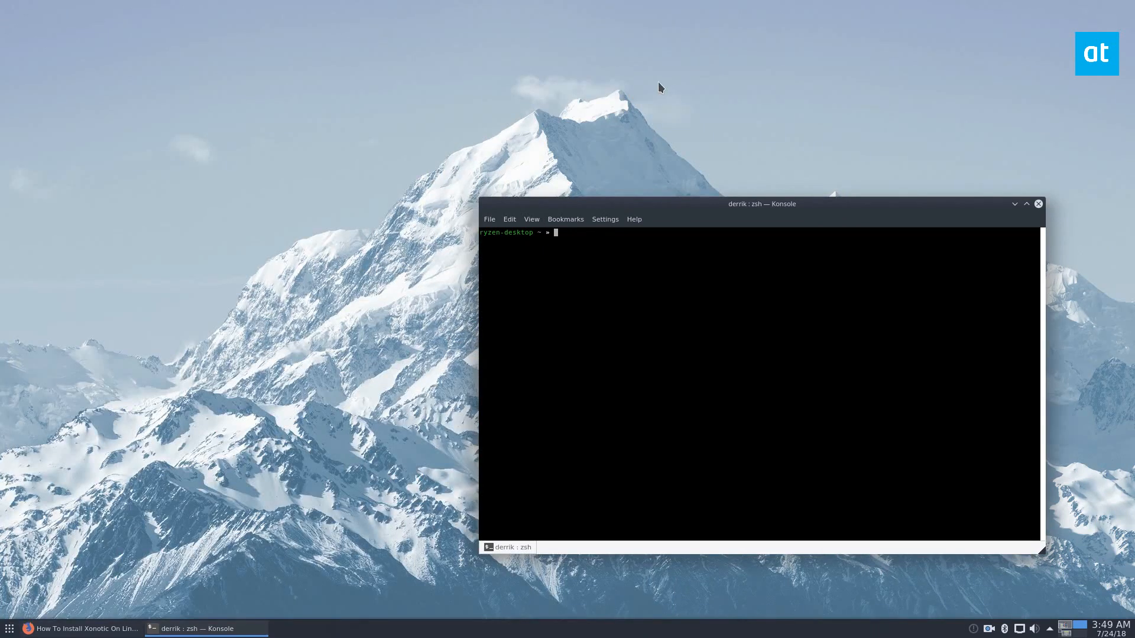
{"action": "type", "text": "wget https://dl.xonotic.org/xonotic-0.8.2.zip"}
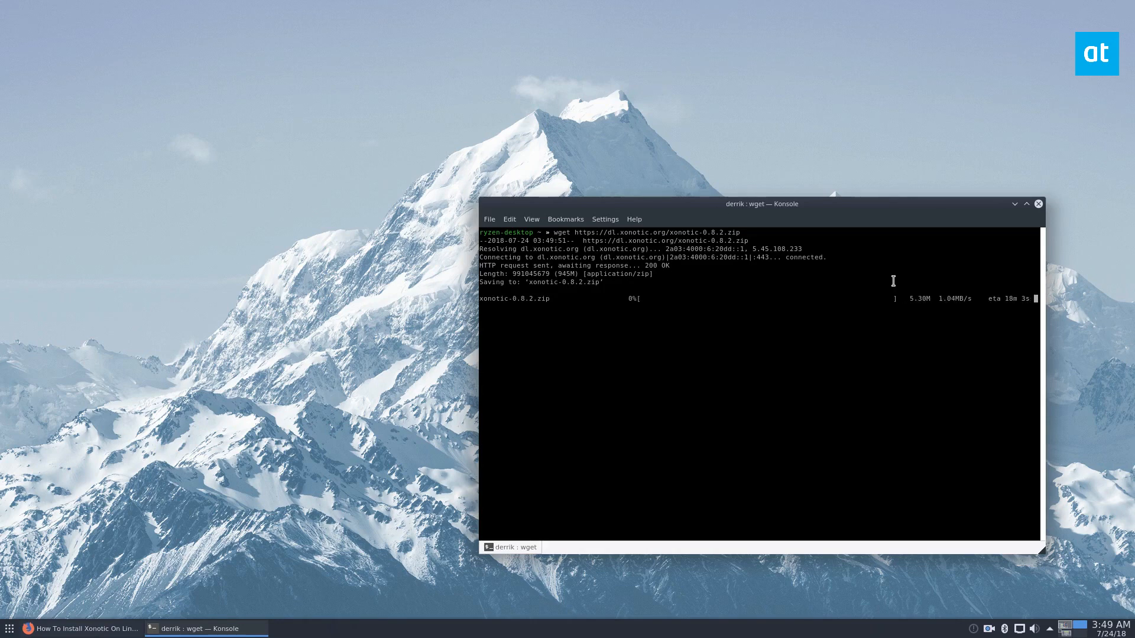
{"action": "mouse_move", "coordinate": [992, 578]}
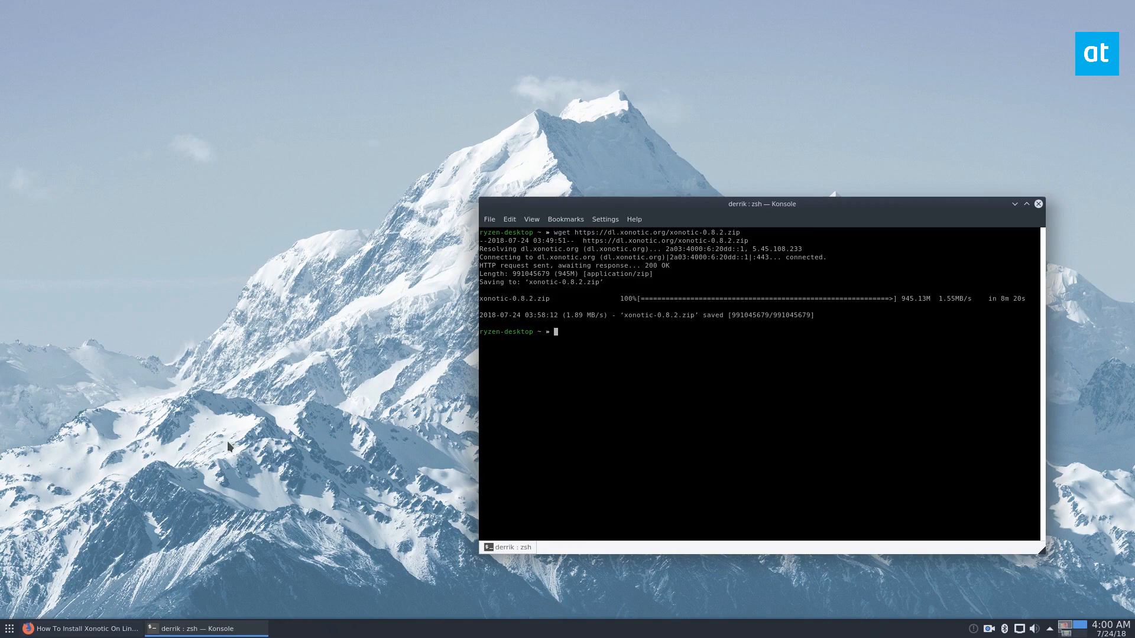
{"action": "mouse_move", "coordinate": [261, 494]}
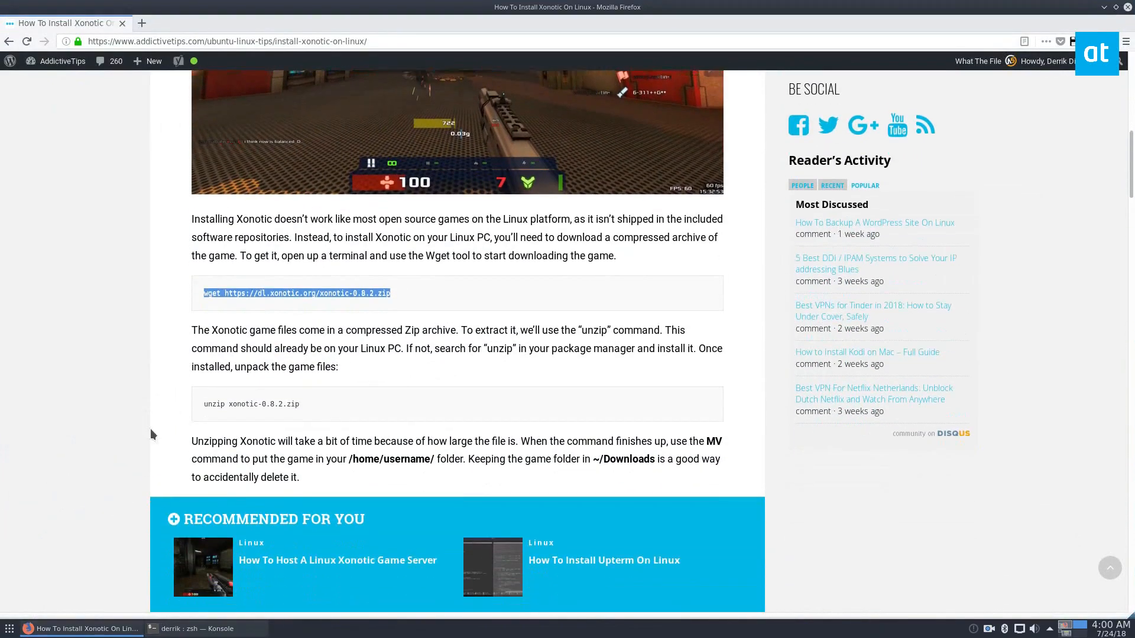
Switch to Firefox to find the touch ~/Desktop/xonotic.desktop command.
{"action": "left_click", "coordinate": [206, 629]}
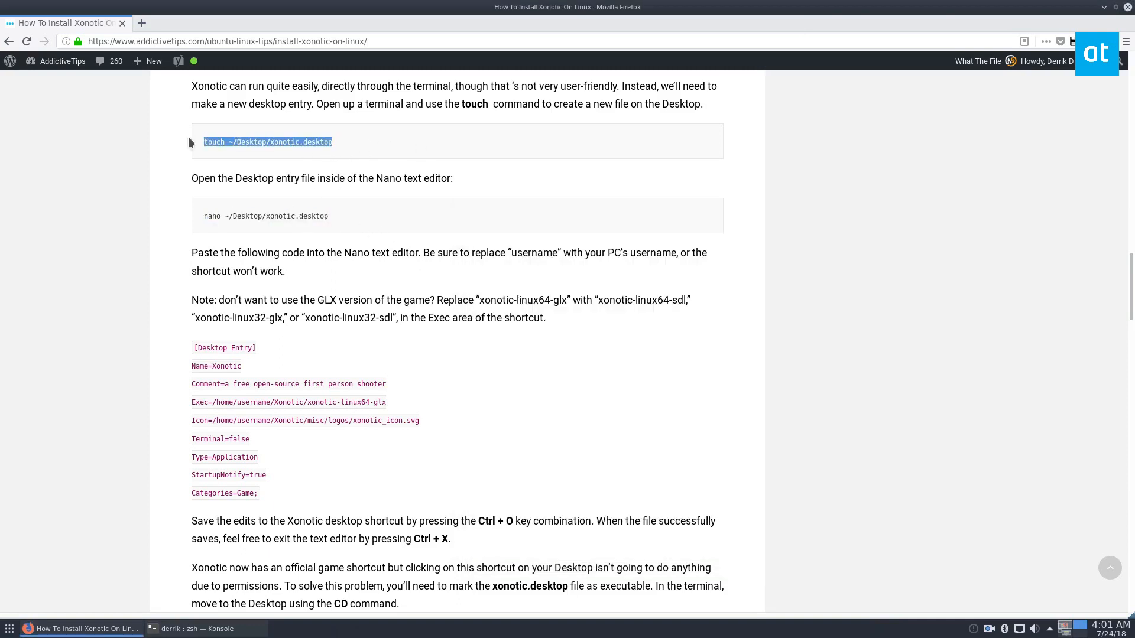
Fill ~/Desktop/xonotic.desktop with the Xonotic launcher entry in nano and save it.
{"action": "left_click", "coordinate": [196, 629]}
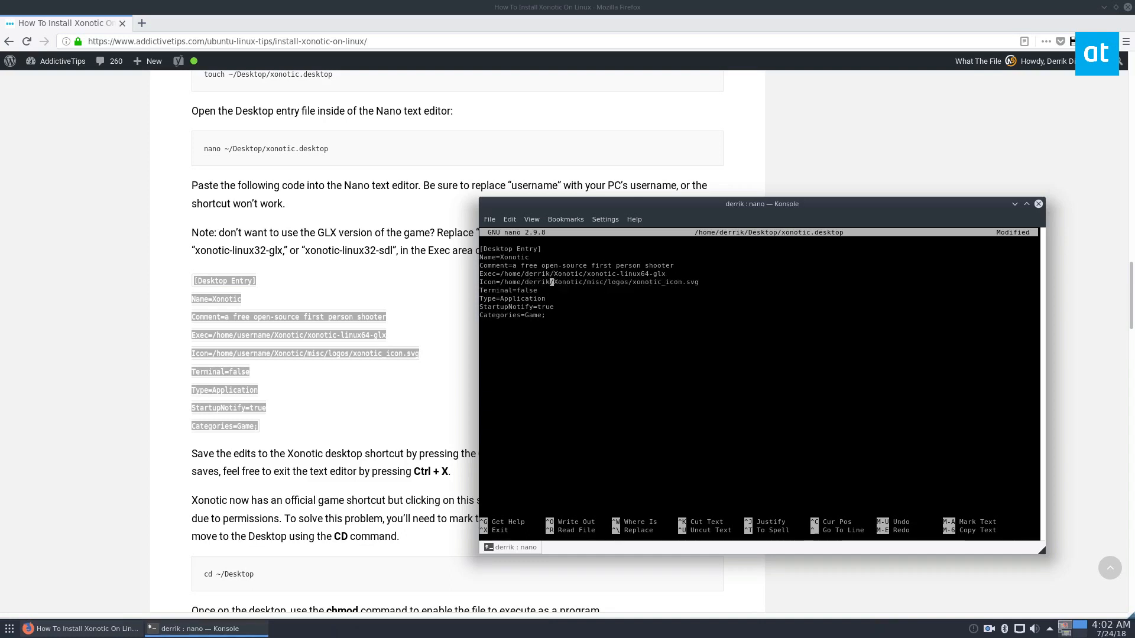
{"action": "key", "text": "ctrl+o"}
{"action": "type", "text": "ls"}
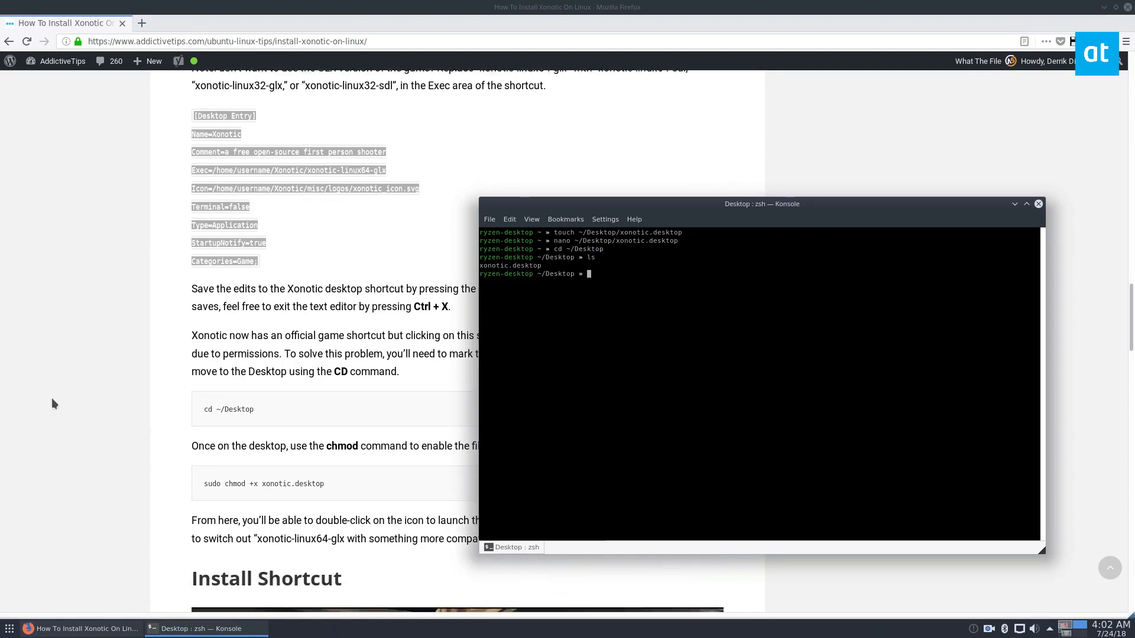
Make xonotic.desktop executable with sudo chmod +x and launch Xonotic.
{"action": "scroll", "scroll_direction": "down", "scroll_amount": 3}
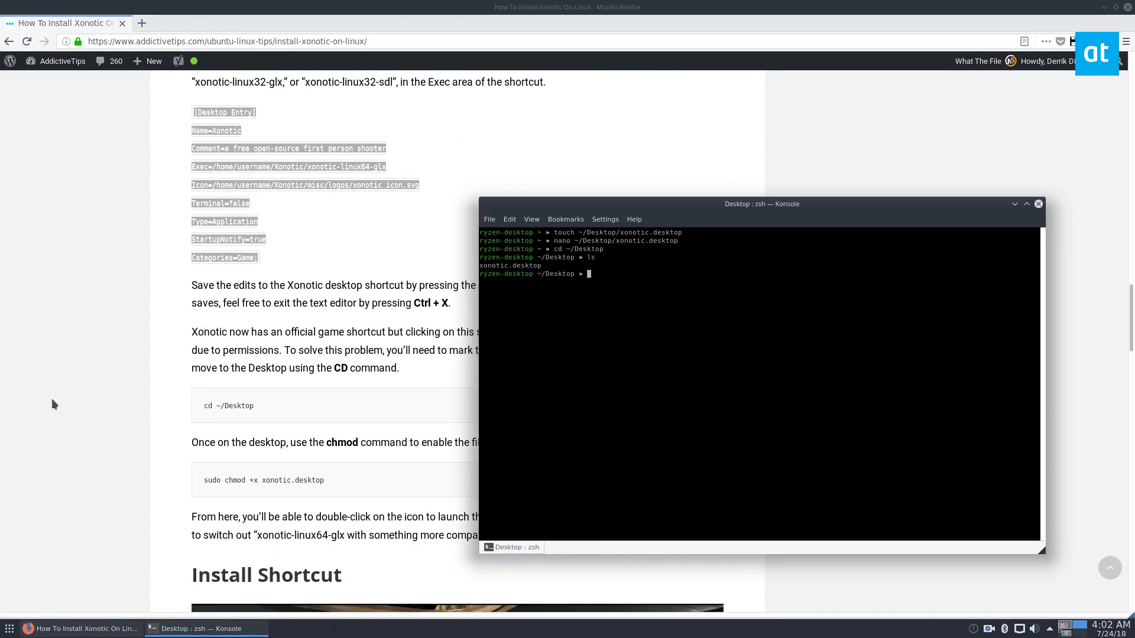
{"action": "type", "text": "su"}
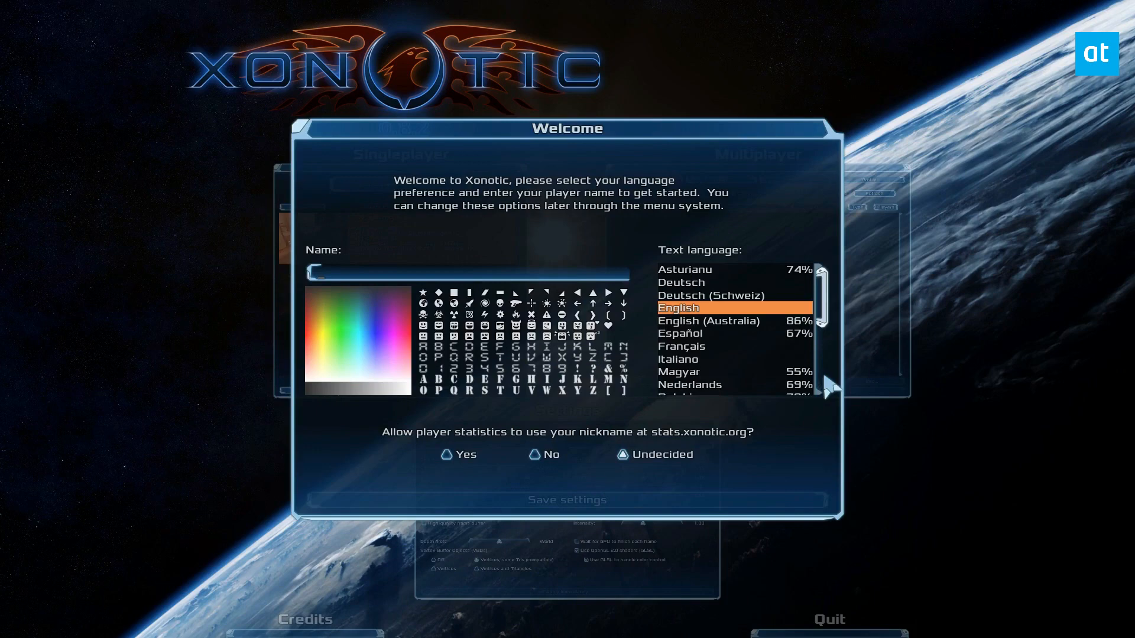
Enter player name 'Derrik' and save the welcome settings.
{"action": "type", "text": "D"}
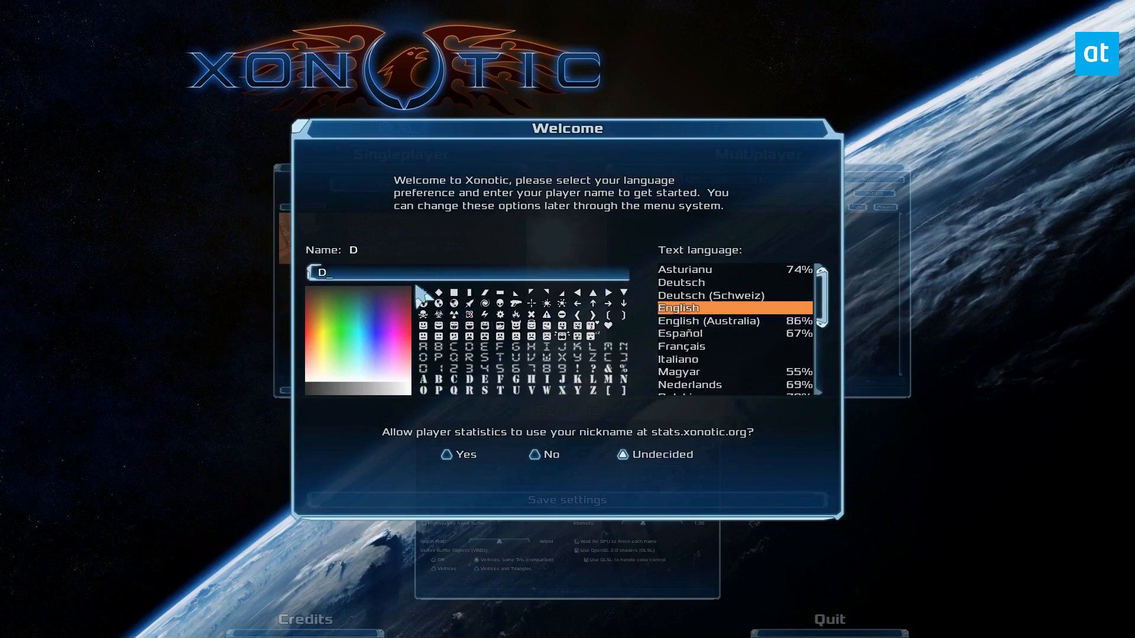
{"action": "type", "text": "errik"}
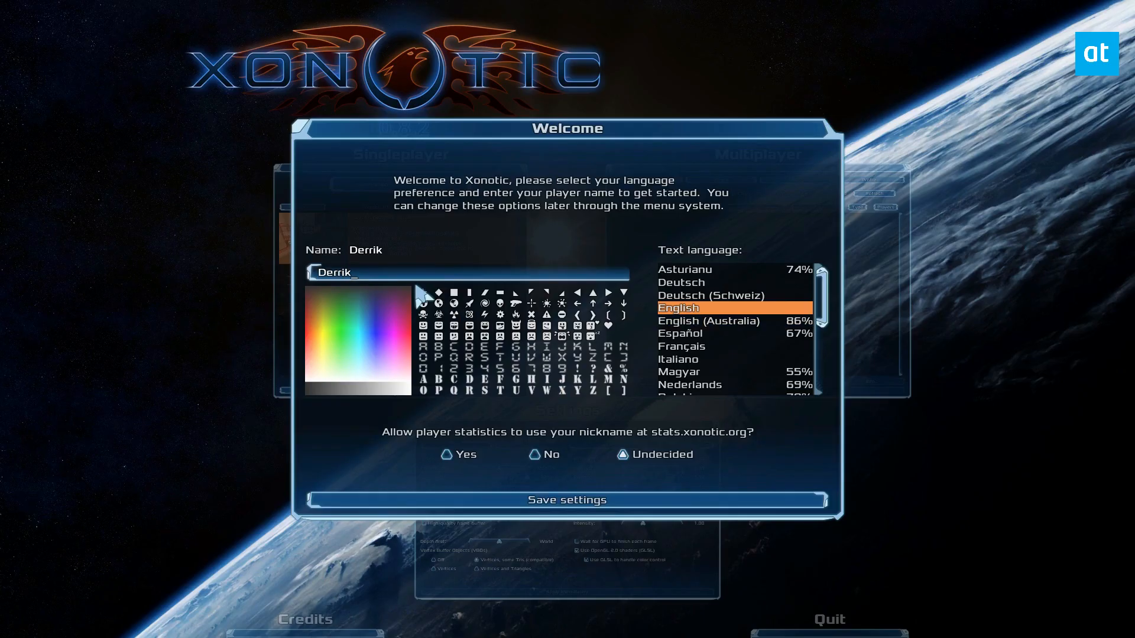
{"action": "left_click", "coordinate": [567, 500]}
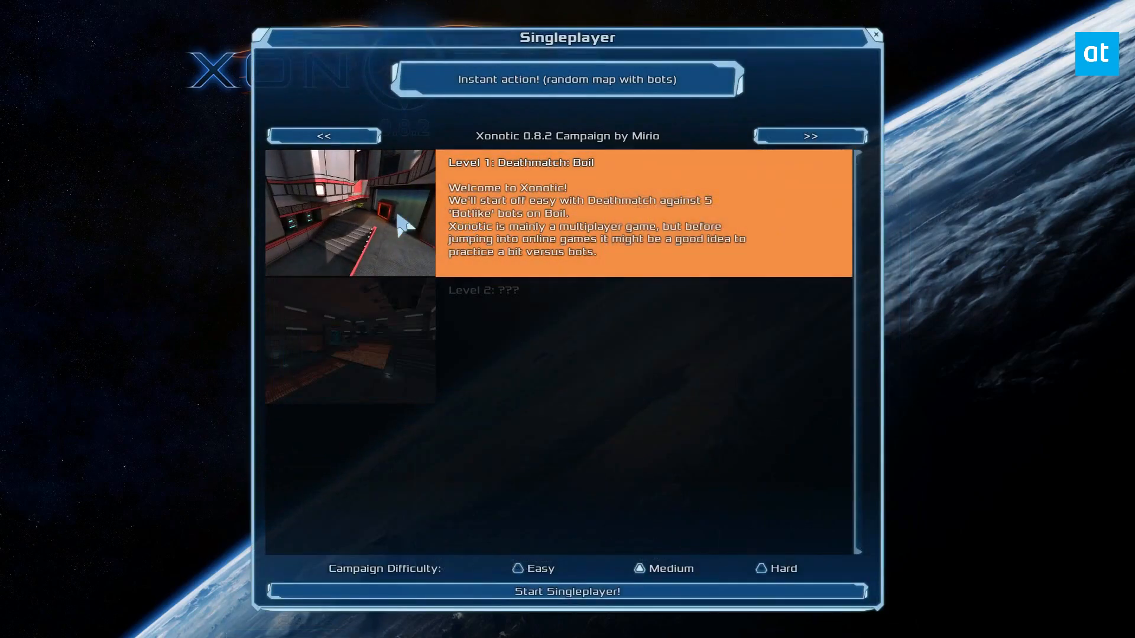
Start Level 1 Deathmatch on Boil and accept the player statistics prompt.
{"action": "left_click", "coordinate": [567, 591]}
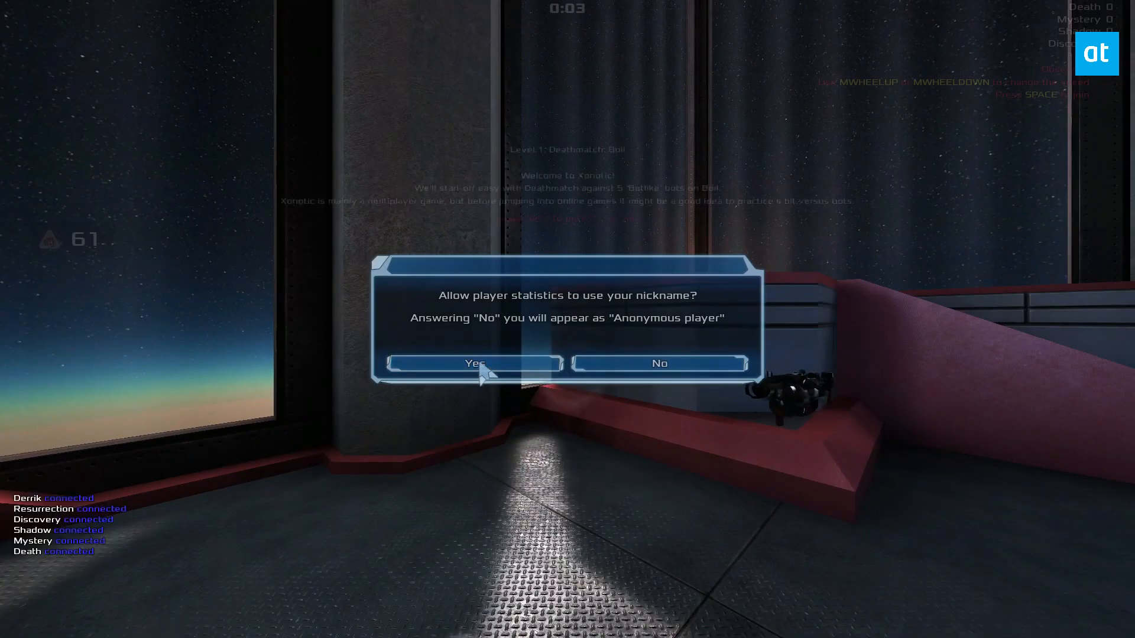
{"action": "left_click", "coordinate": [475, 363]}
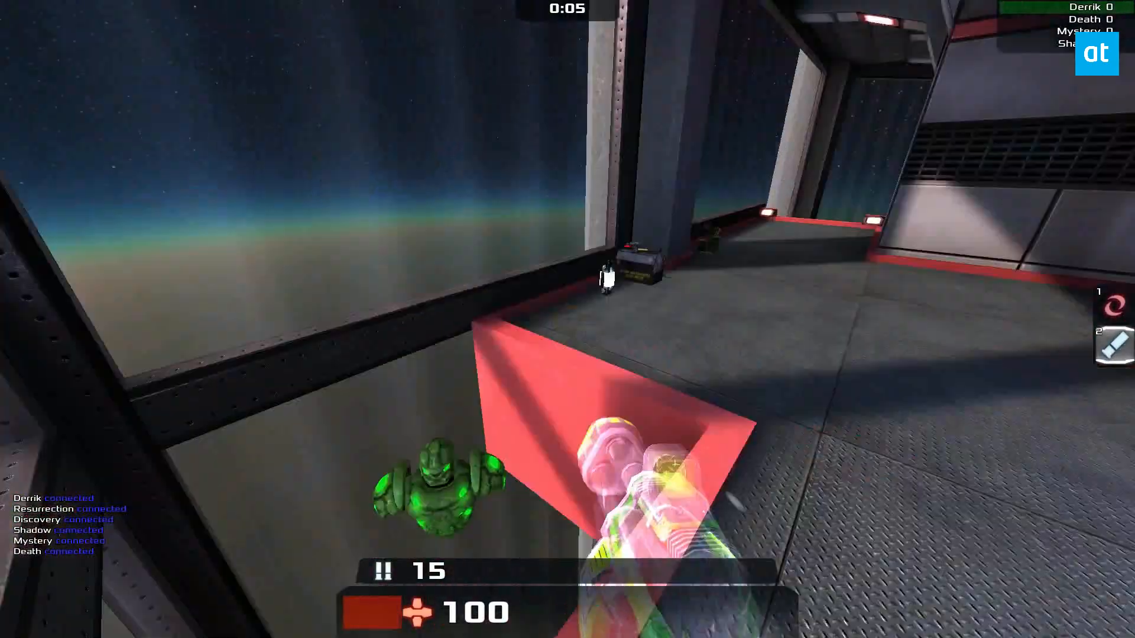